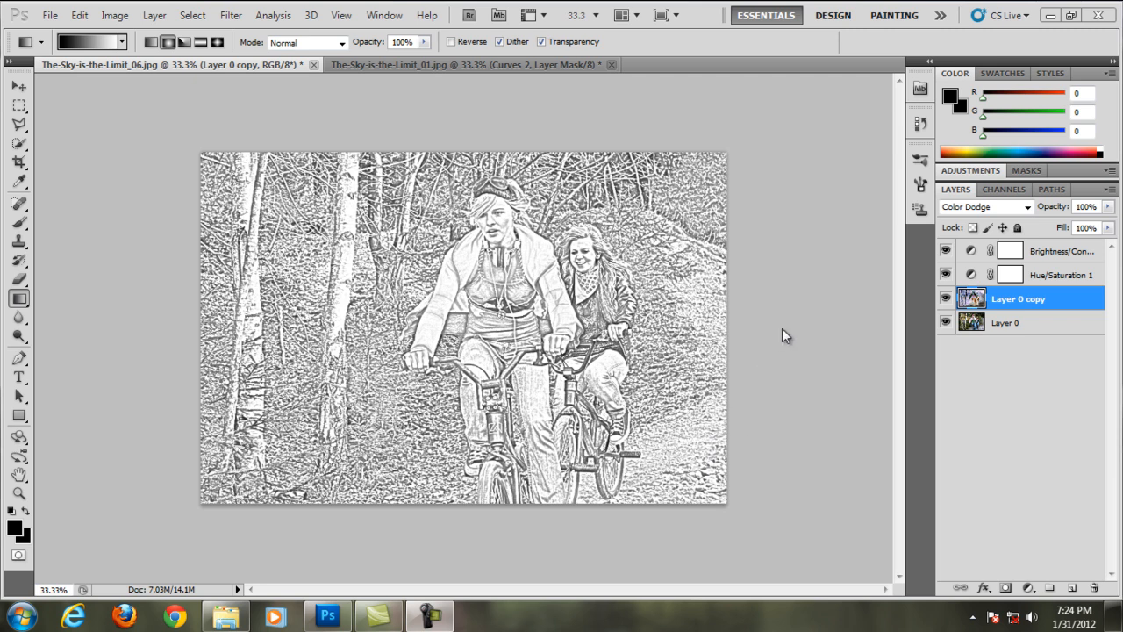
mouse_move(793, 330)
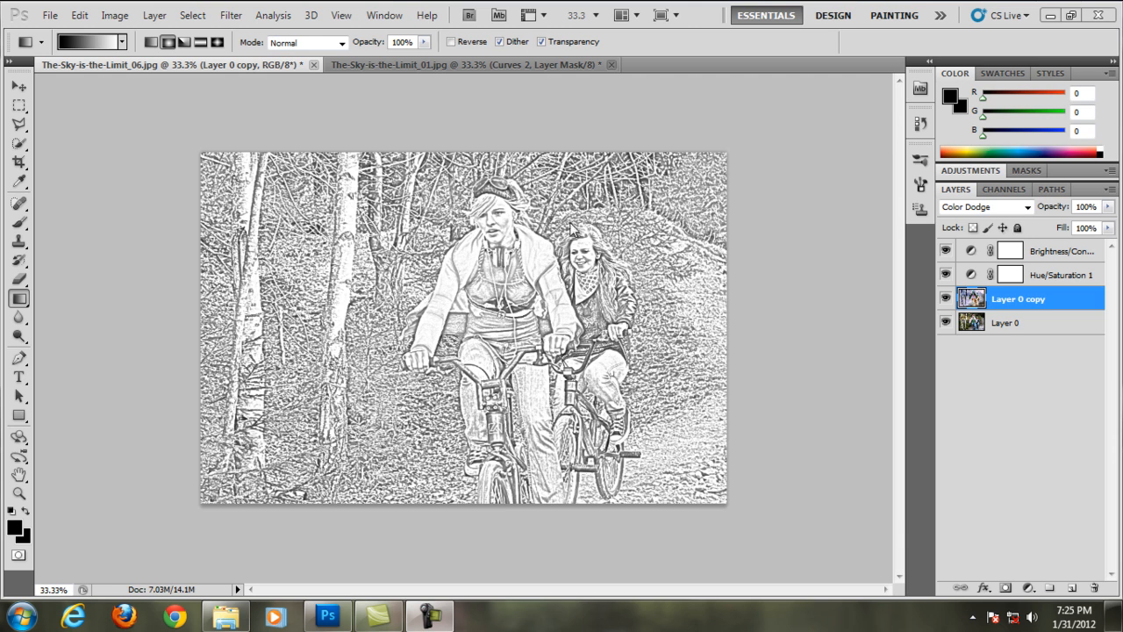
mouse_move(496, 263)
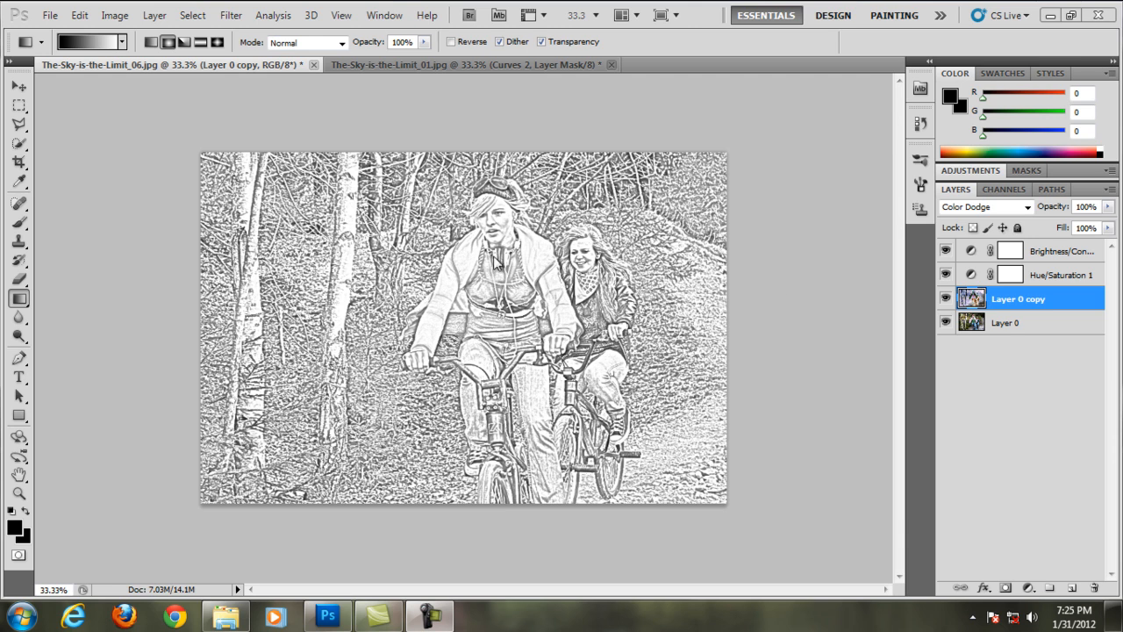
mouse_move(498, 281)
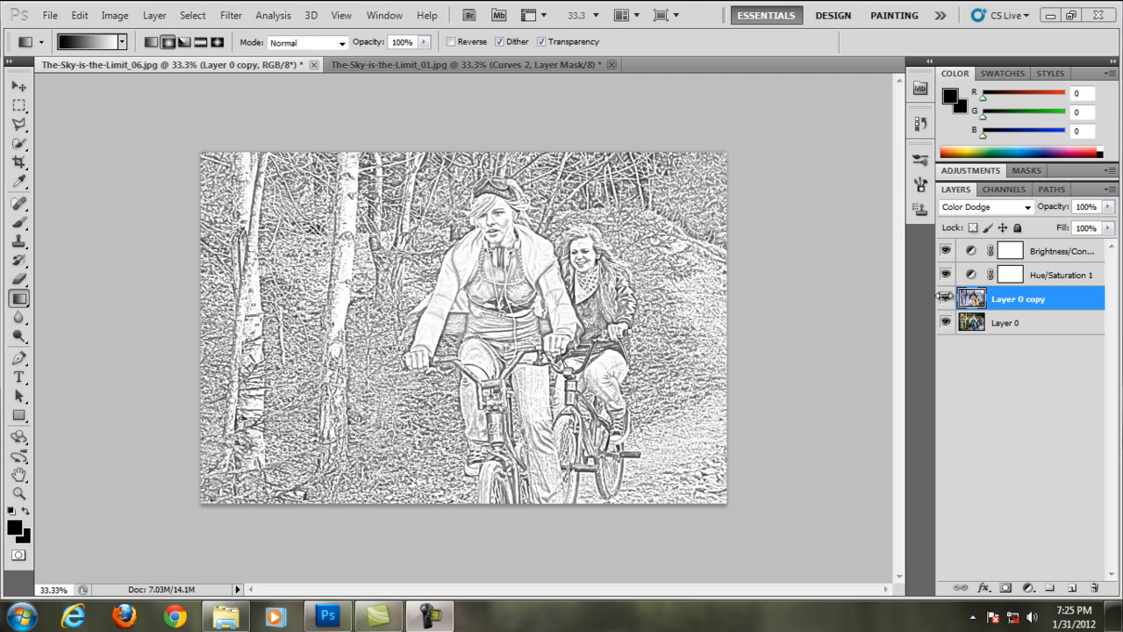
Step: Delete Layer 0 copy and both adjustment layers, keeping only the original Layer 0 photo
click(946, 299)
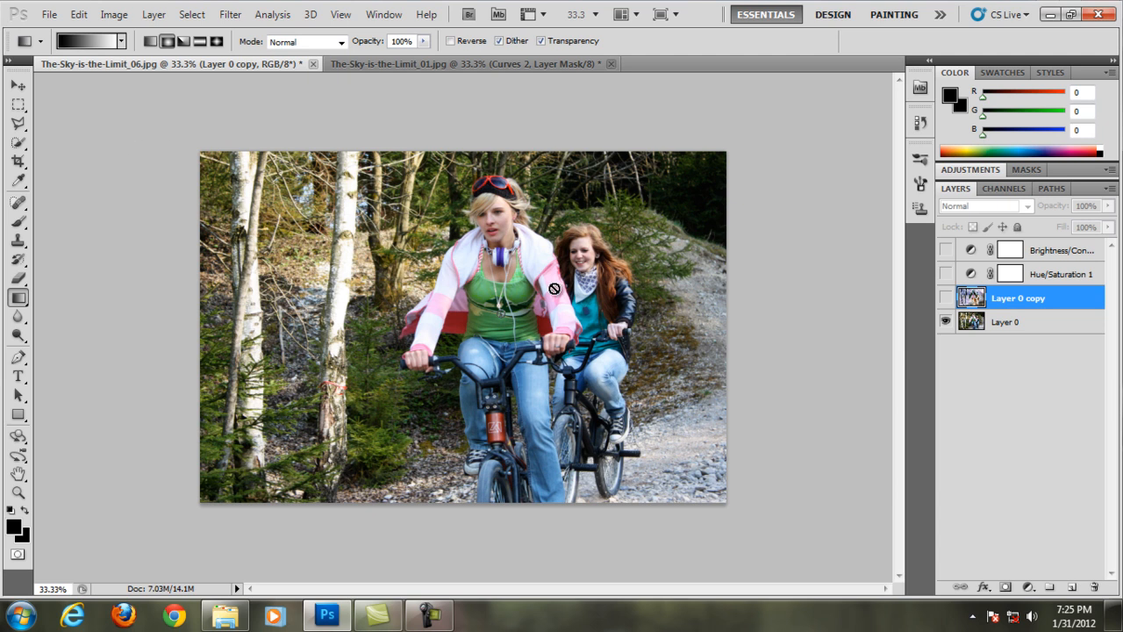
click(1003, 321)
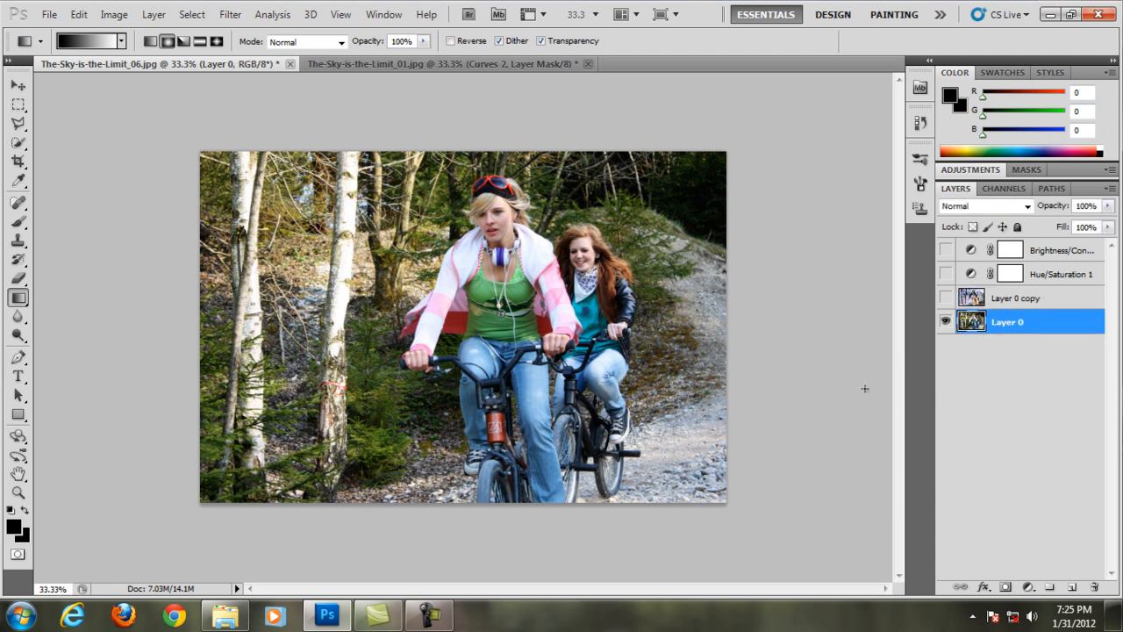
click(1014, 298)
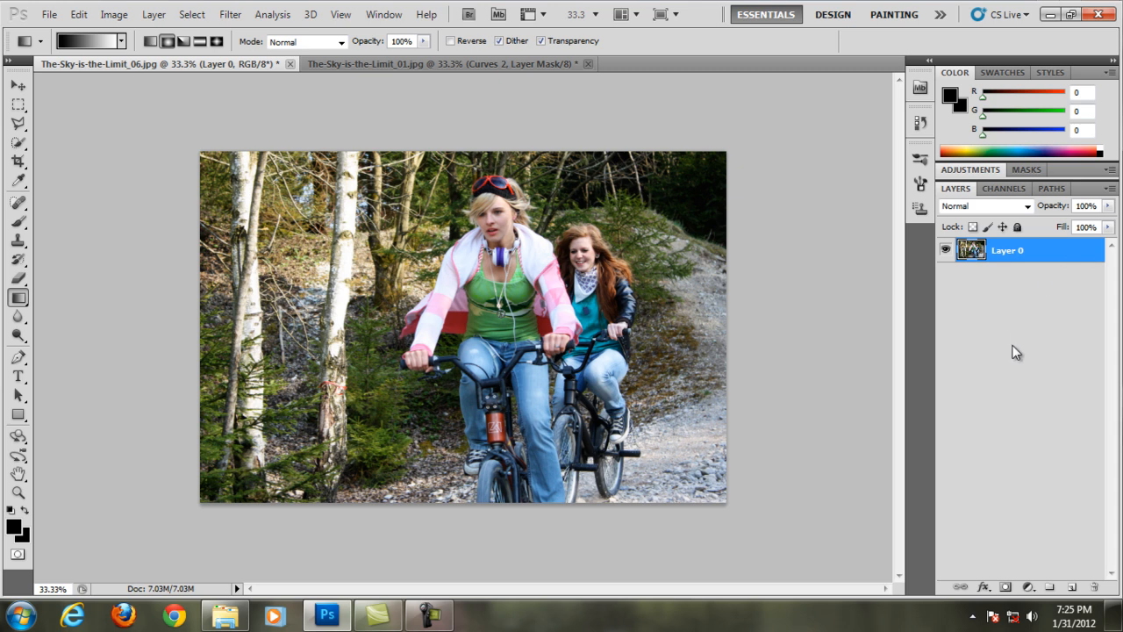
mouse_move(1028, 451)
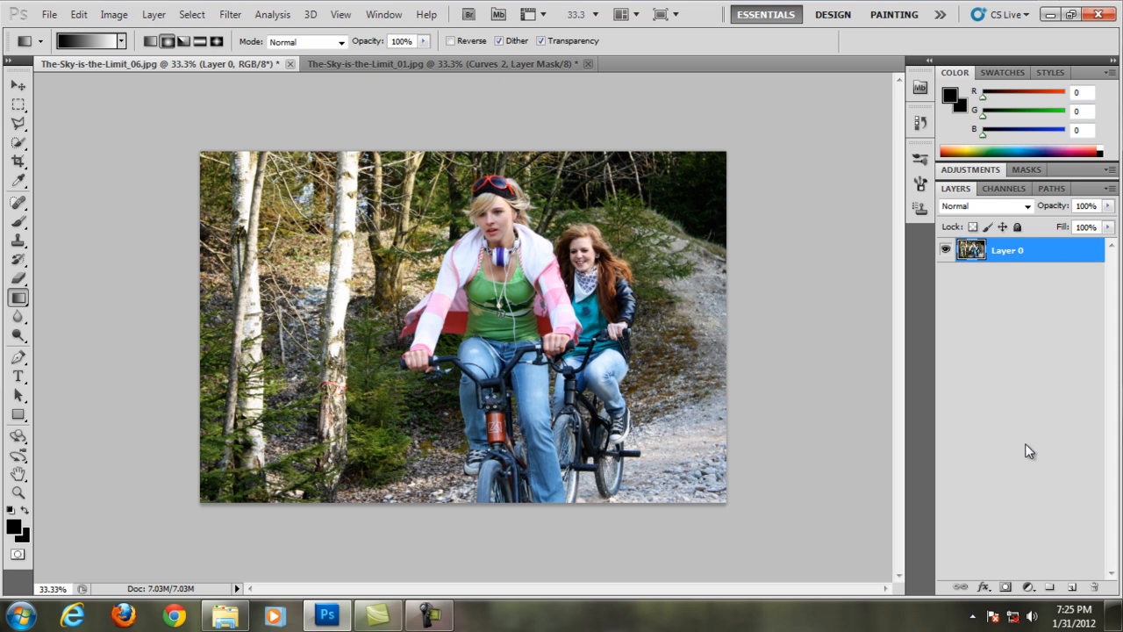
mouse_move(981, 342)
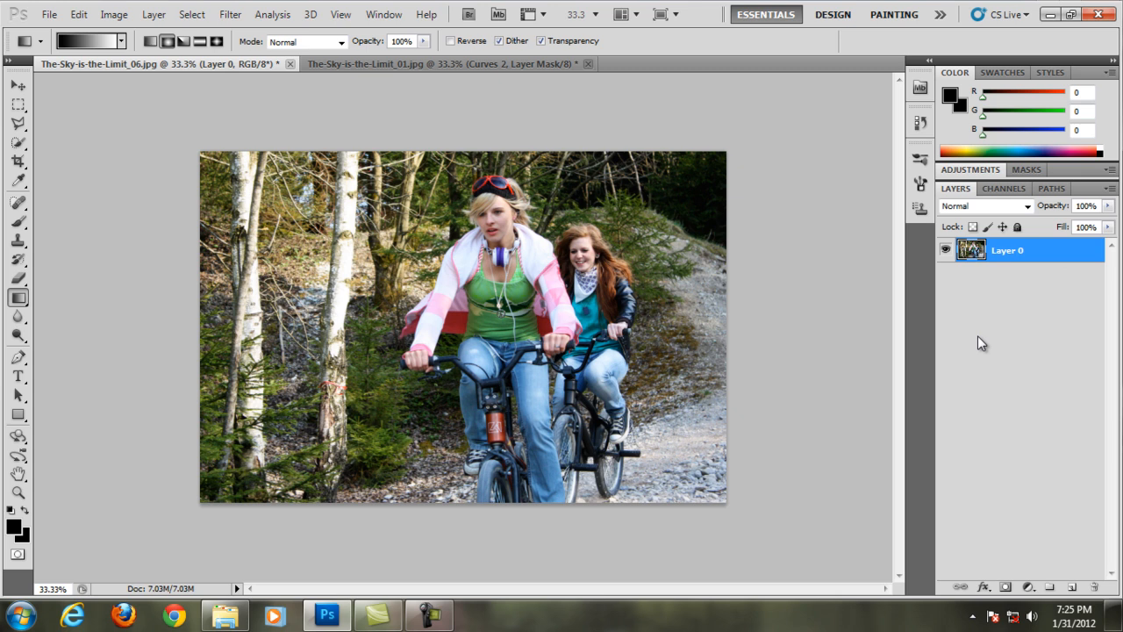
Step: Duplicate Layer 0 with Ctrl+J and set the copy's blend mode to Color Dodge
key(ctrl+j)
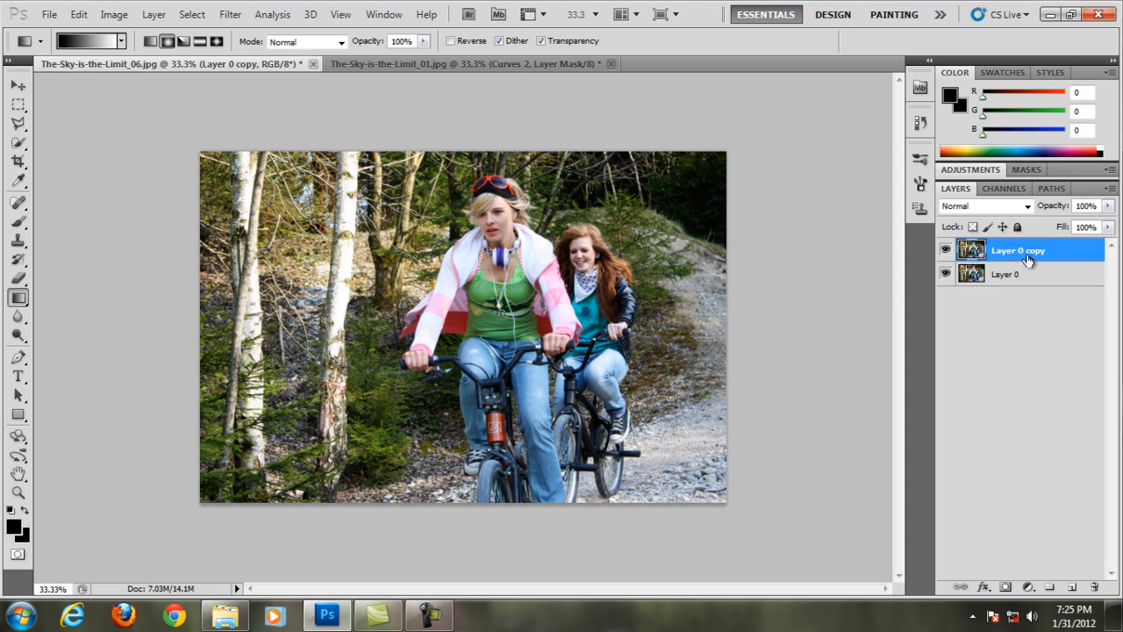
mouse_move(1032, 221)
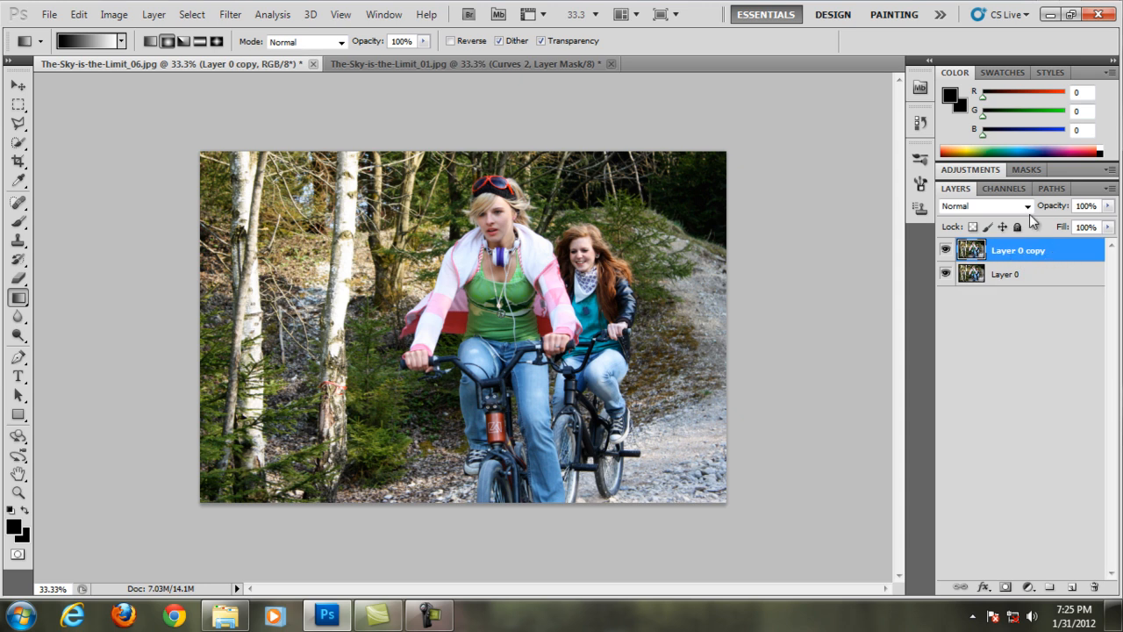
click(982, 206)
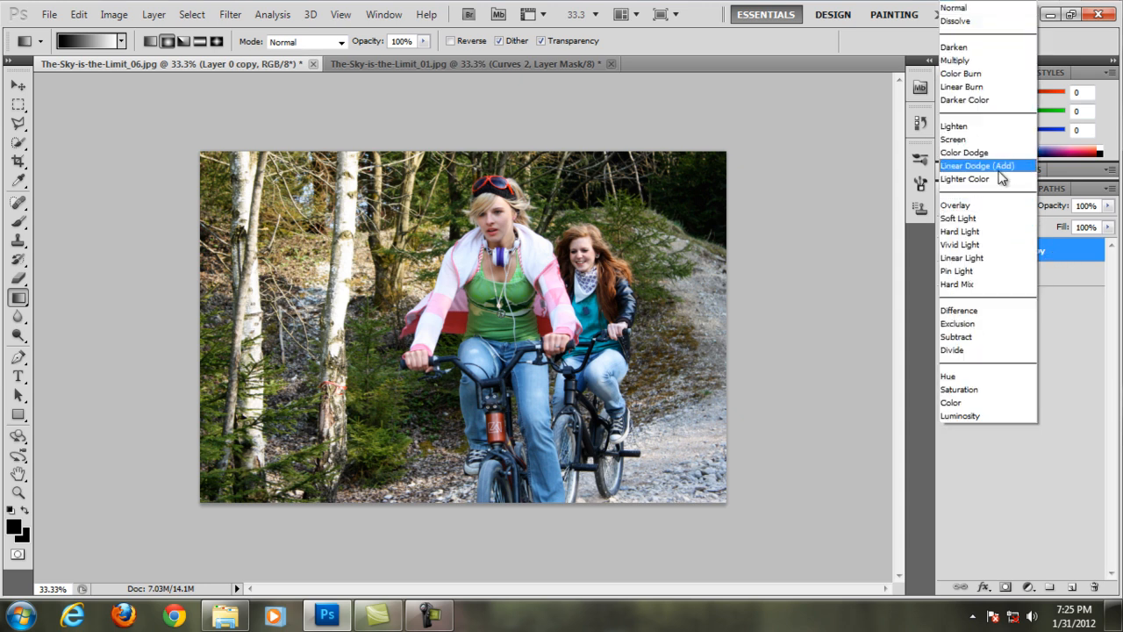
click(963, 151)
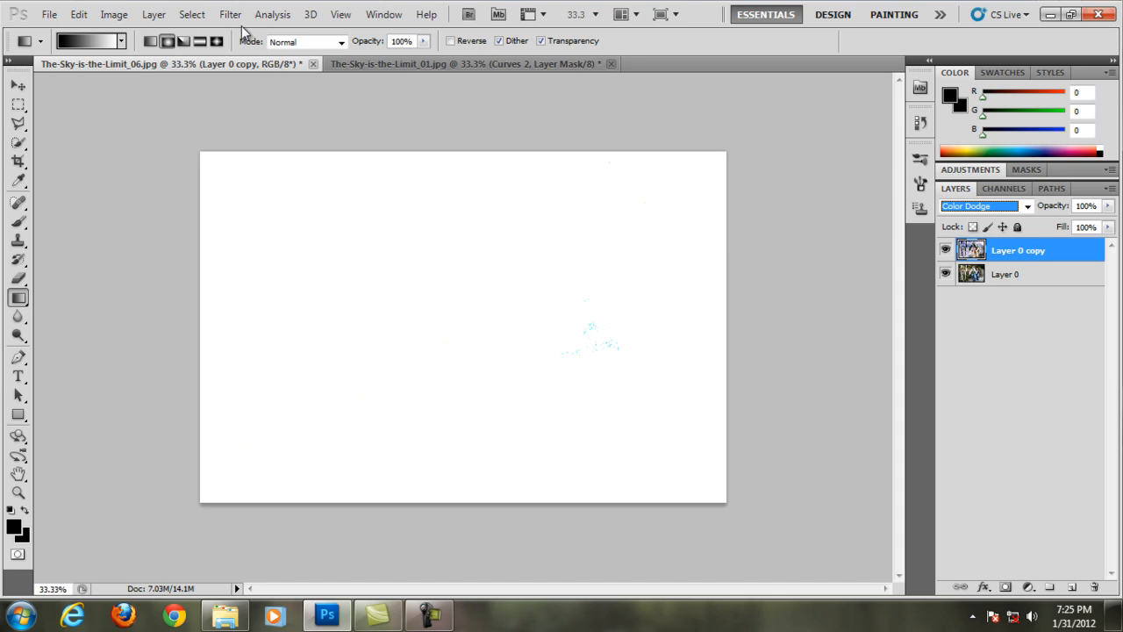
mouse_move(414, 107)
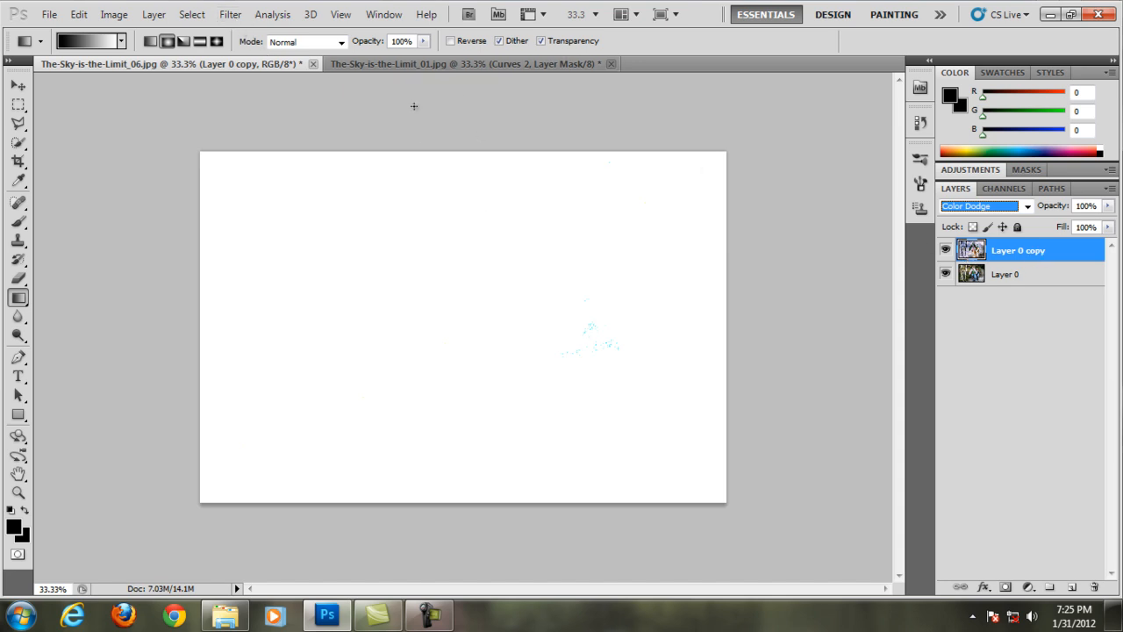
Step: Apply a Gaussian Blur with a 5.0-pixel radius to the Color Dodge copy
click(230, 14)
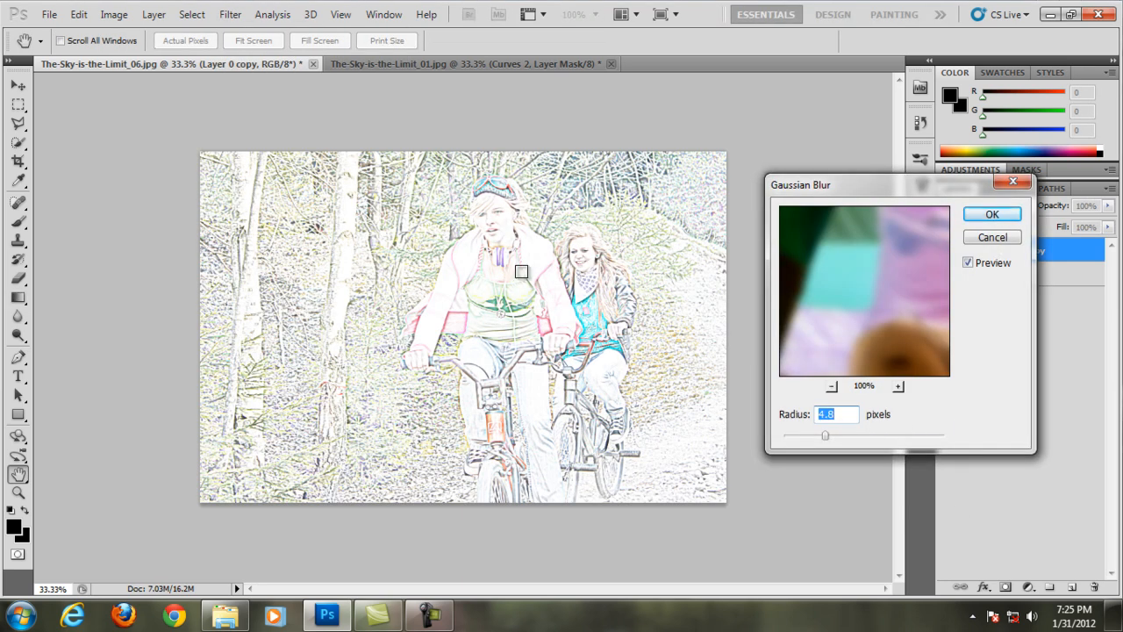
drag(825, 435, 825, 435)
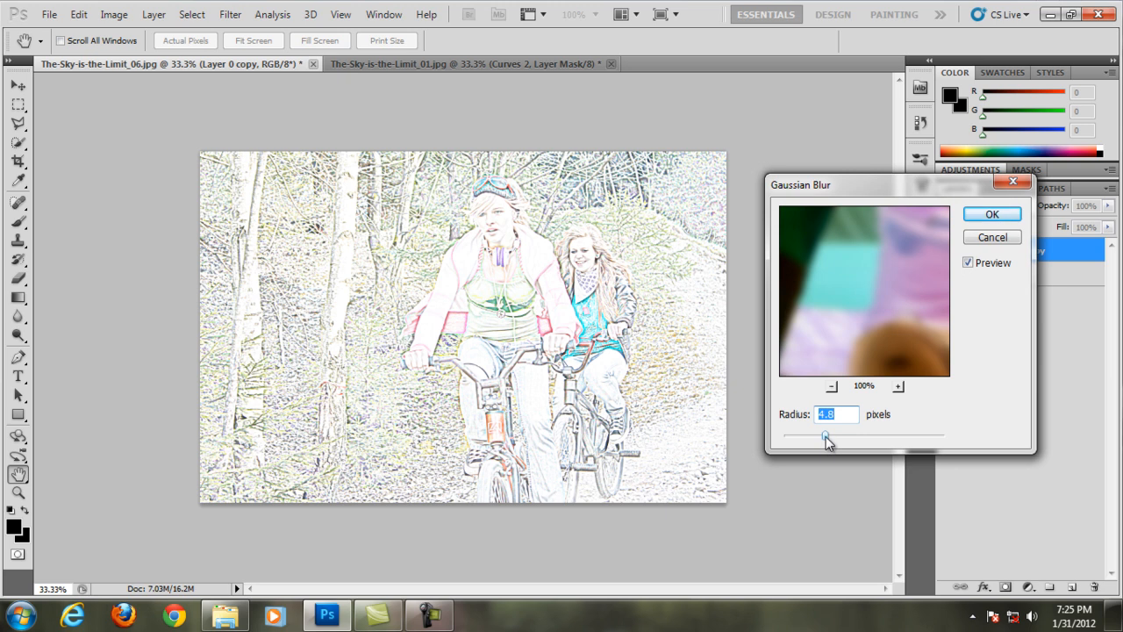
drag(825, 437, 849, 437)
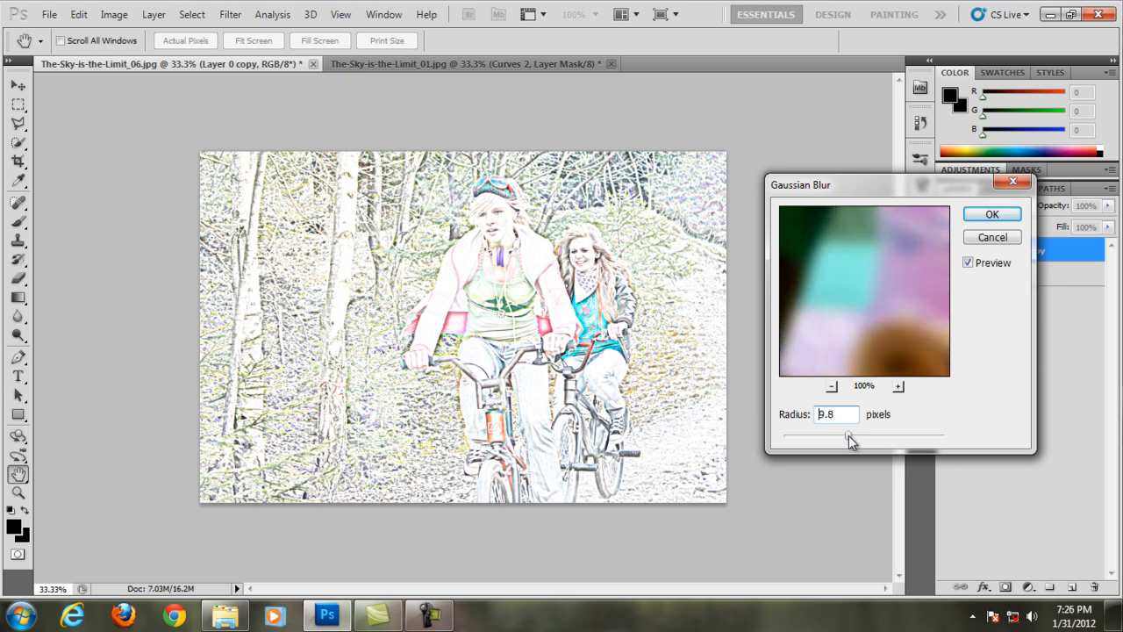
drag(851, 438, 807, 438)
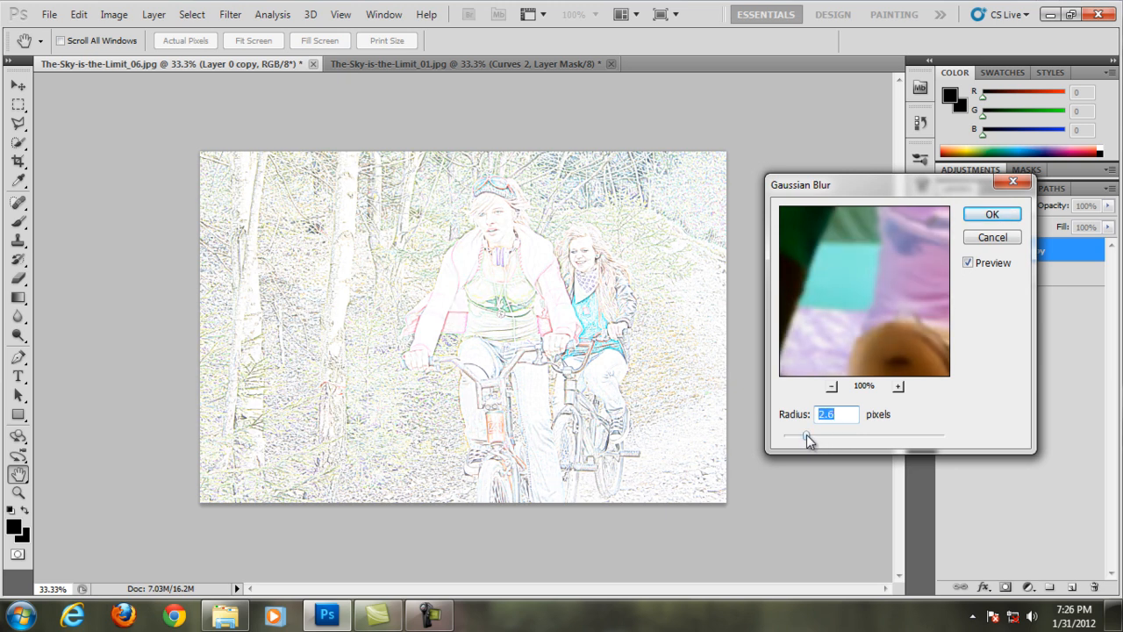
drag(807, 436, 828, 435)
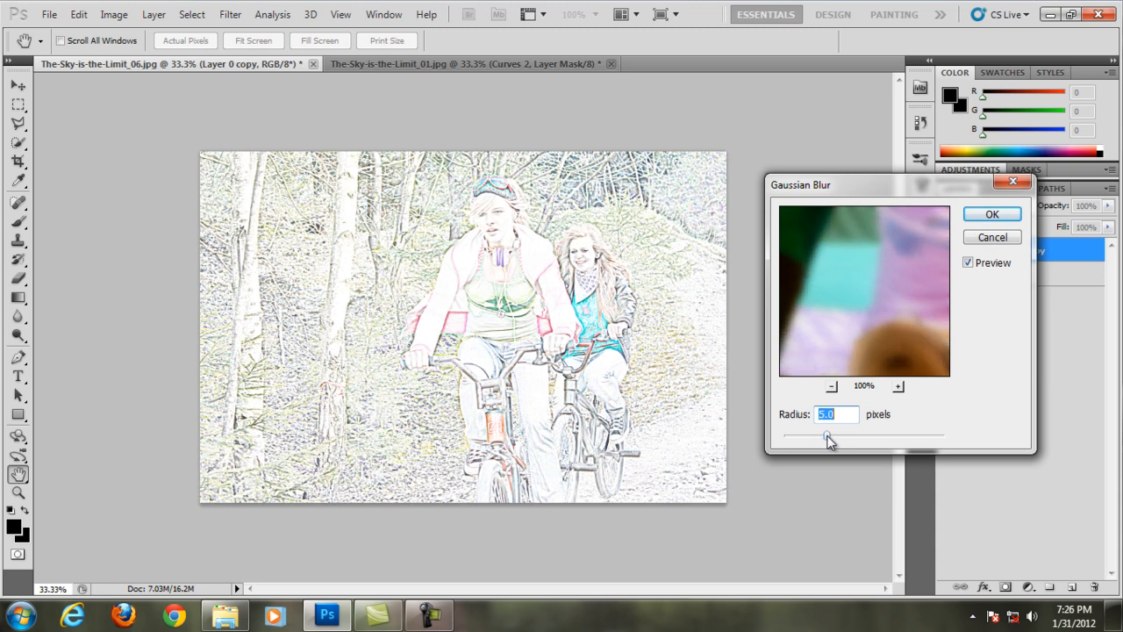
drag(825, 435, 832, 435)
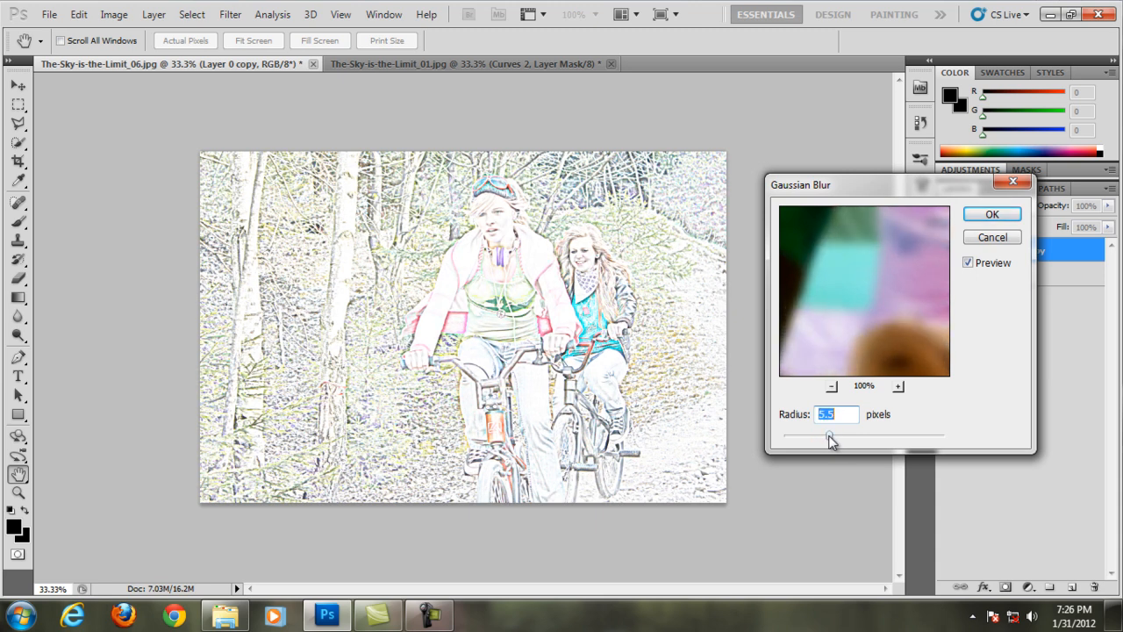
drag(842, 435, 821, 435)
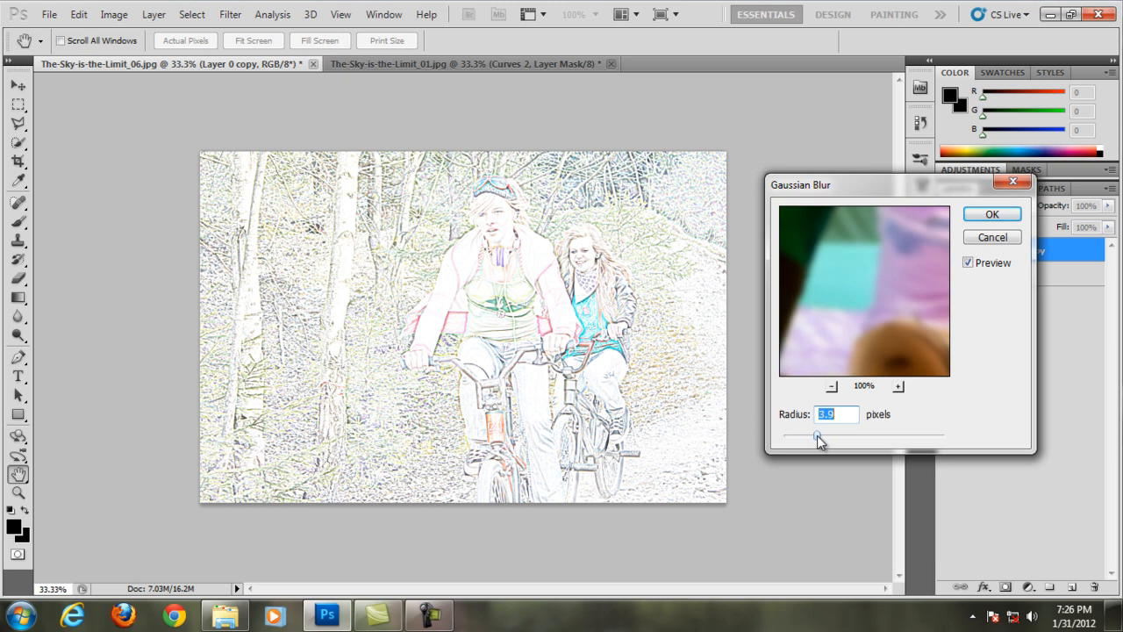
drag(816, 435, 828, 435)
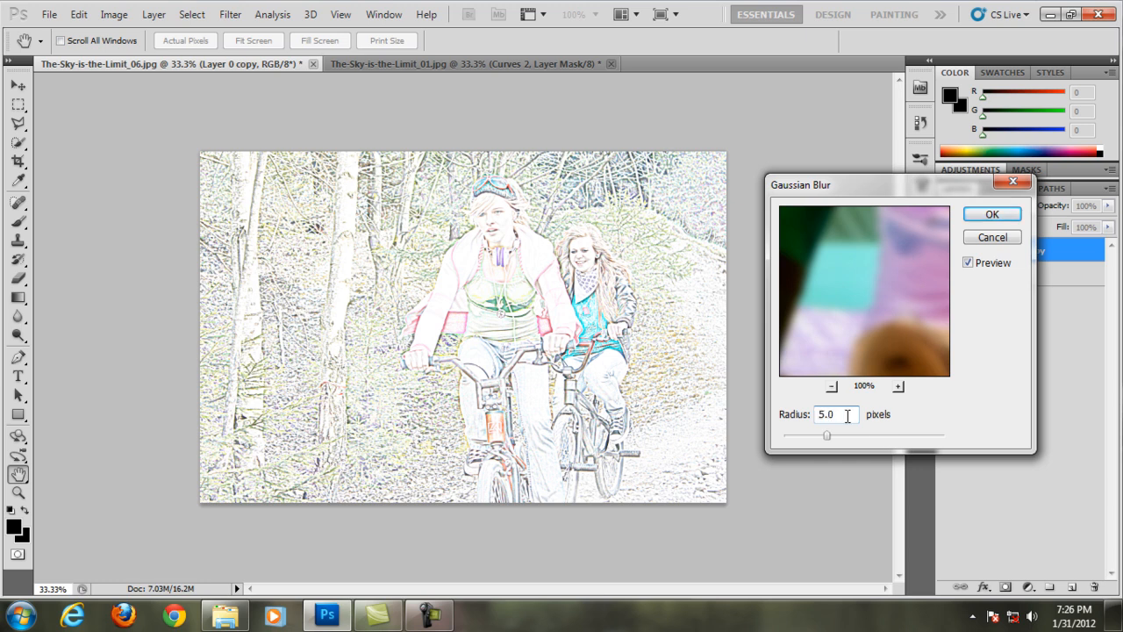
click(991, 214)
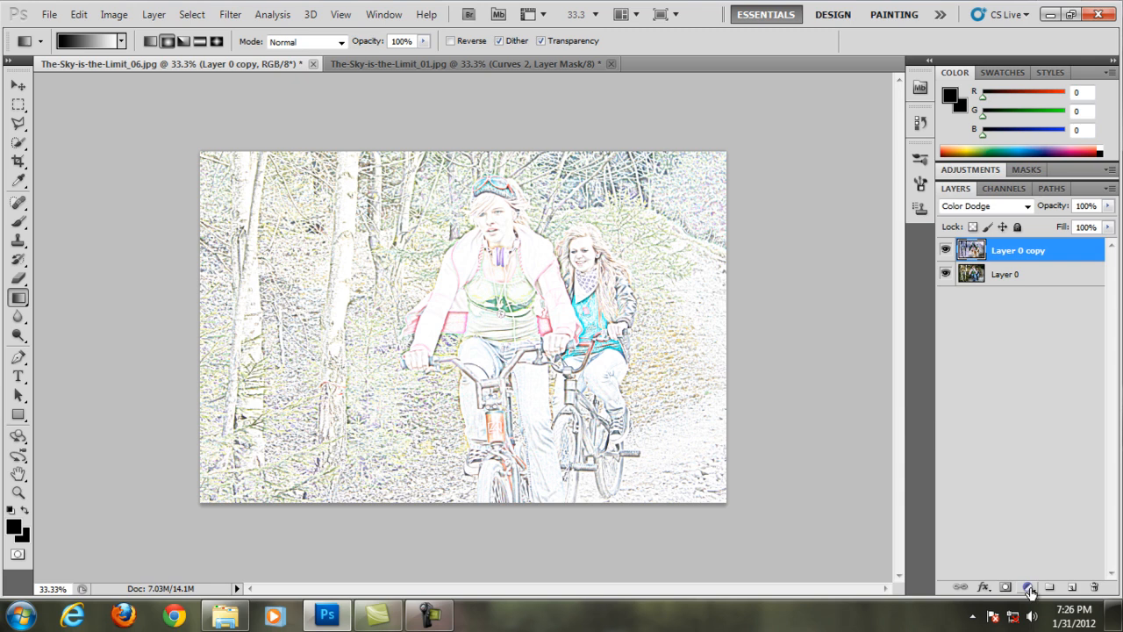
Step: Add a Brightness/Contrast adjustment layer with brightness lowered to about -109
click(1028, 586)
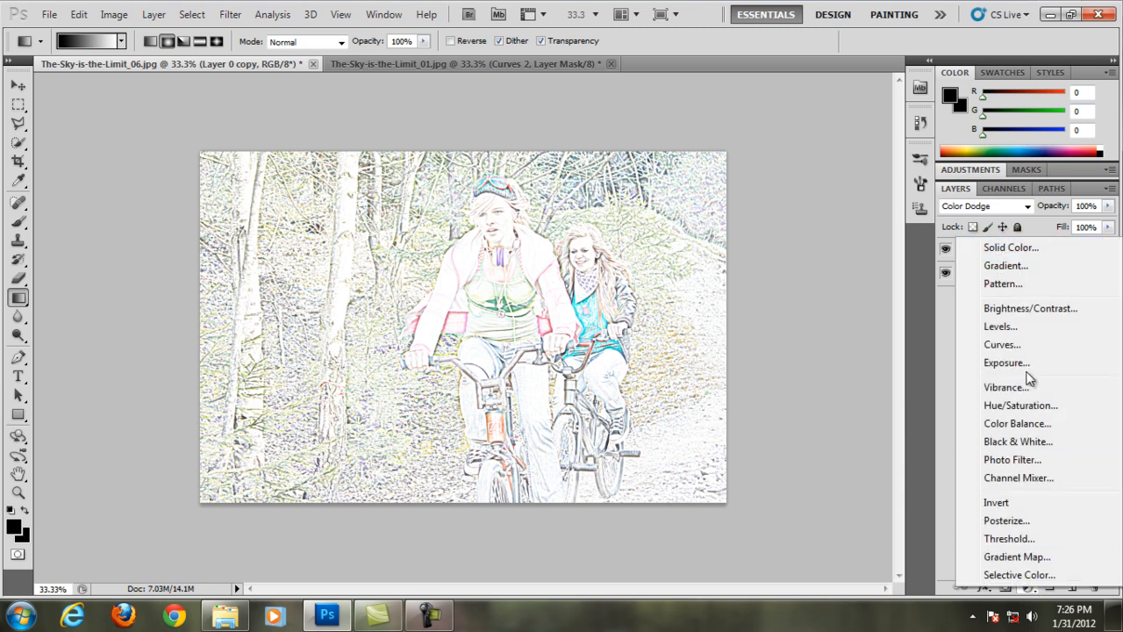
mouse_move(1017, 442)
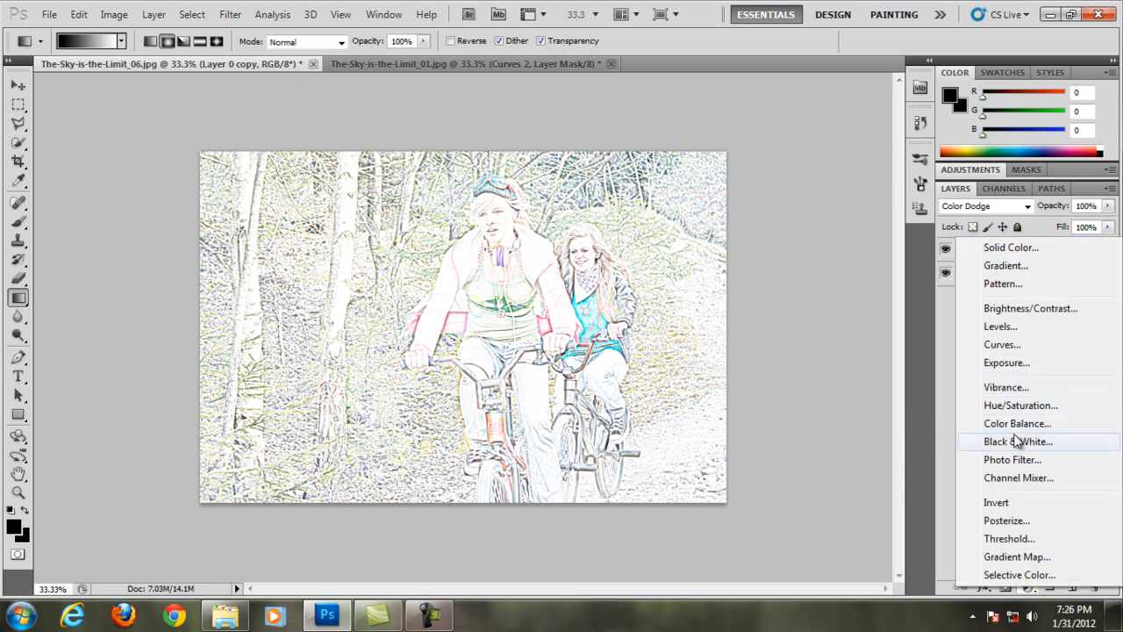
mouse_move(1018, 423)
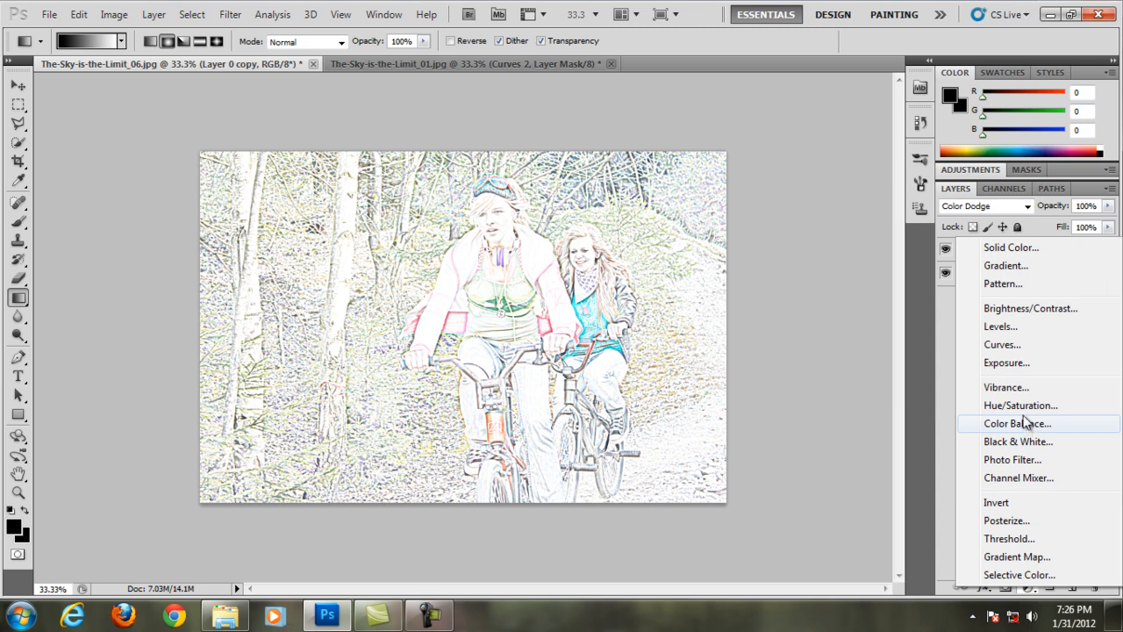
click(1030, 309)
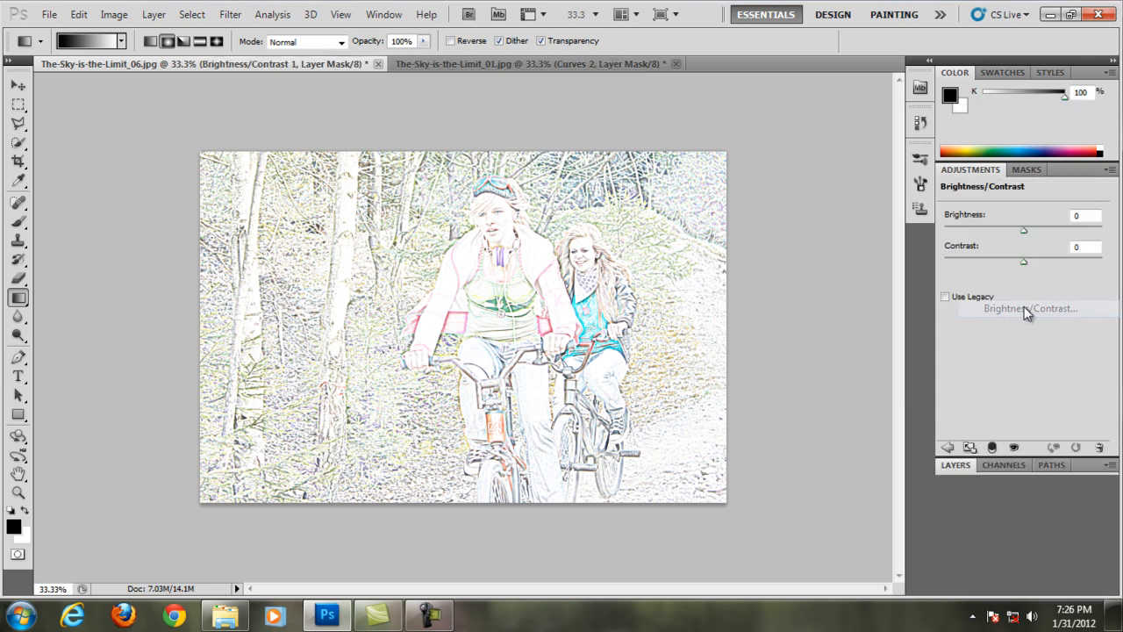
drag(1025, 230, 990, 230)
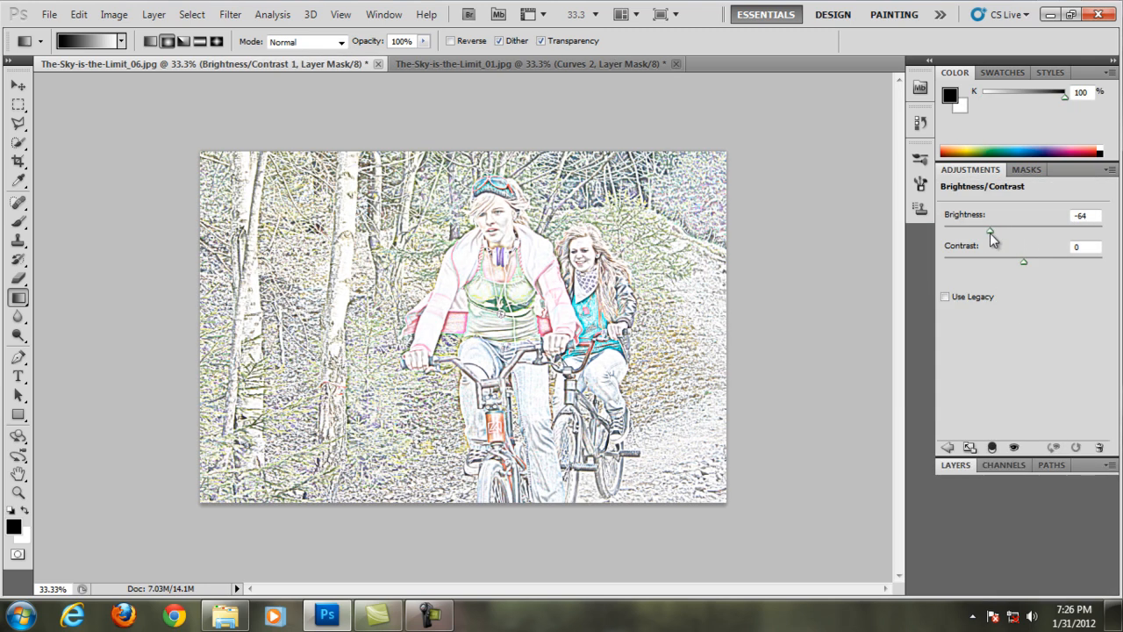
drag(992, 233, 963, 233)
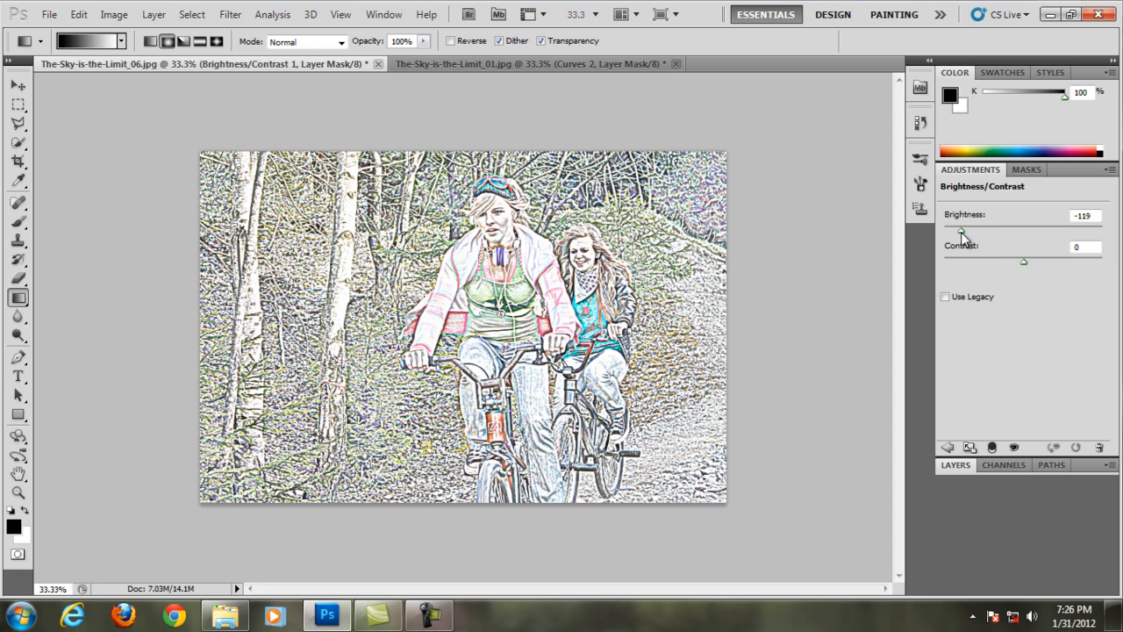
drag(962, 235, 972, 235)
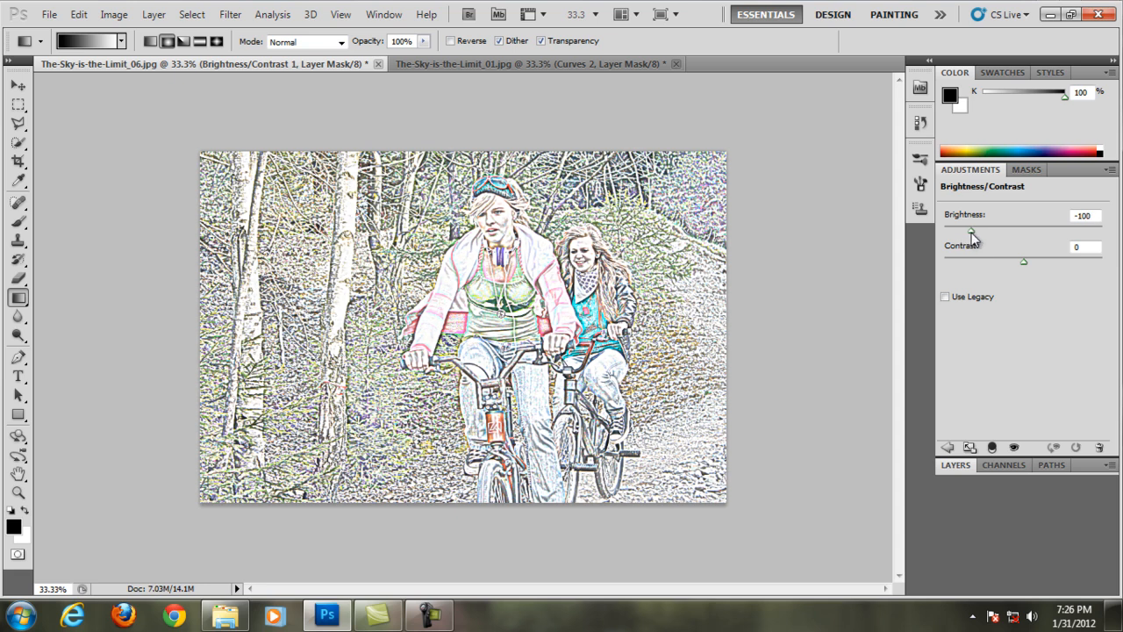
drag(972, 230, 965, 230)
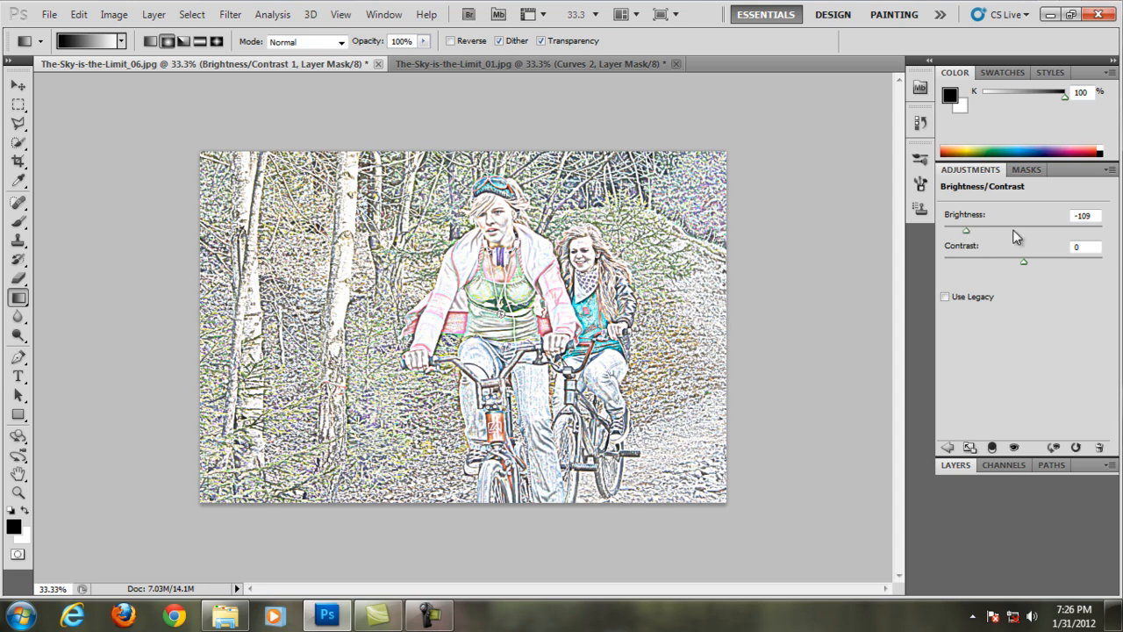
drag(1025, 262, 1044, 262)
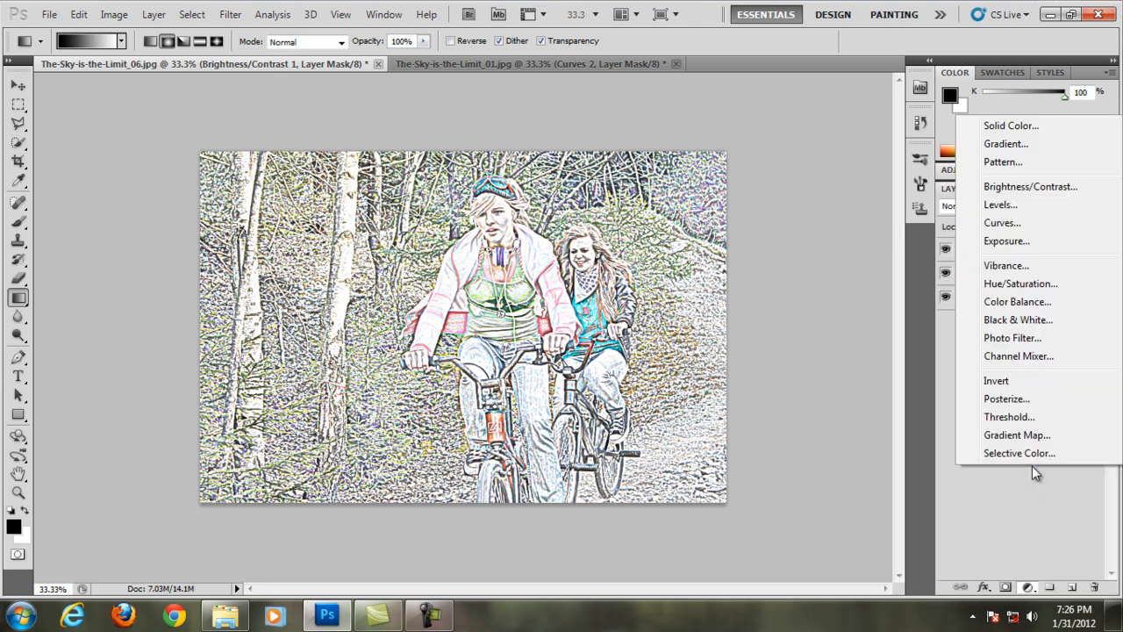
Step: Add a Hue/Saturation adjustment layer with saturation at -100 for full black and white
click(1021, 285)
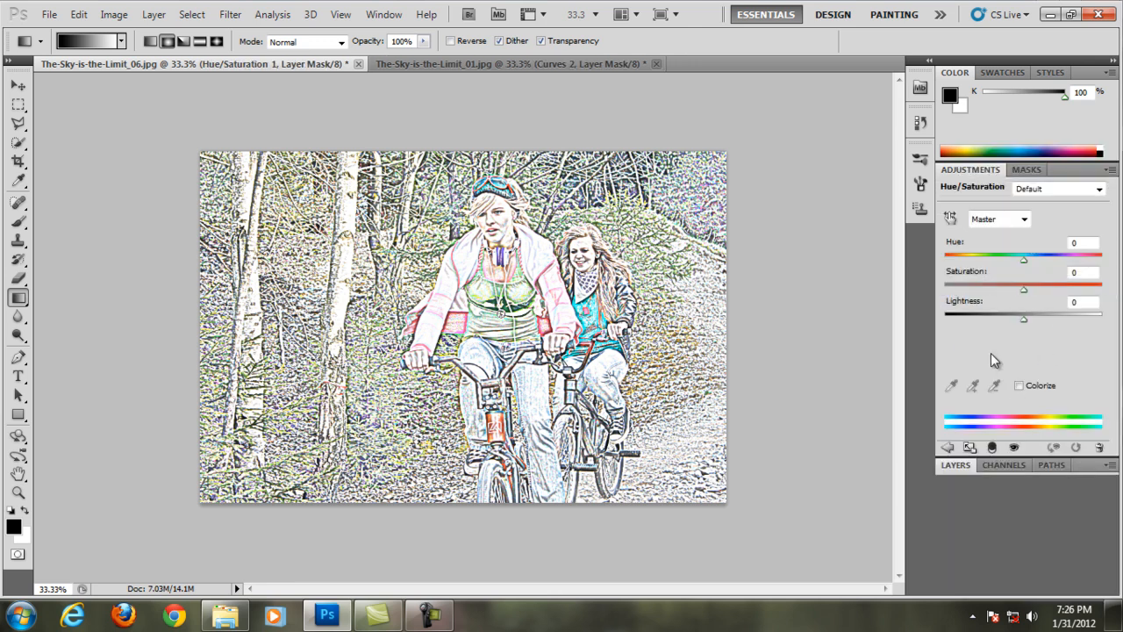
drag(1023, 288, 944, 288)
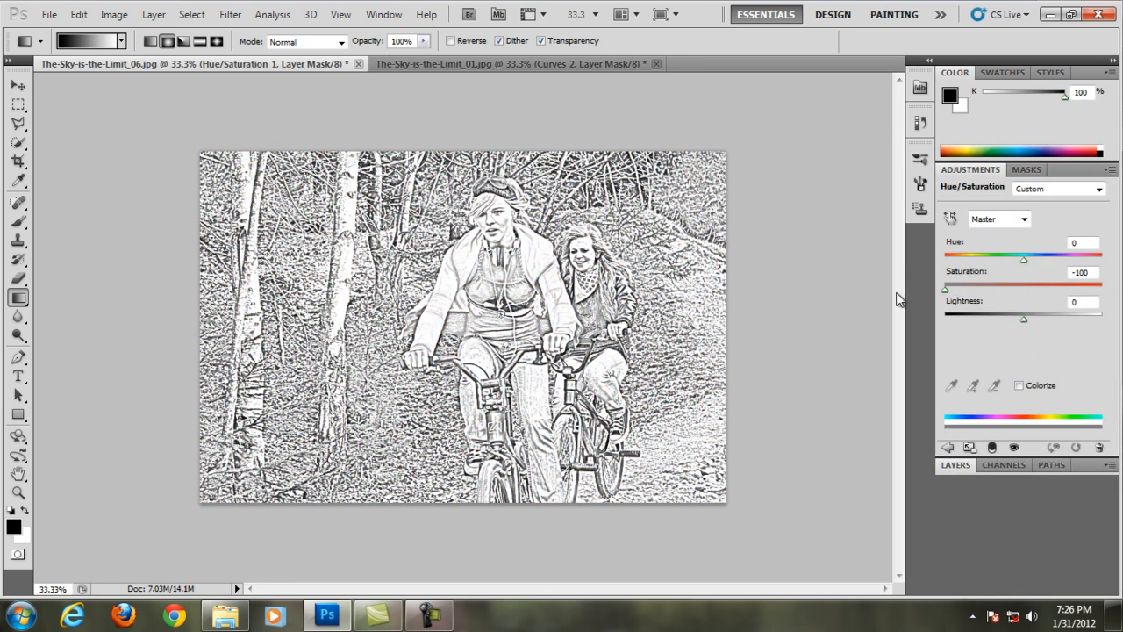
click(1004, 463)
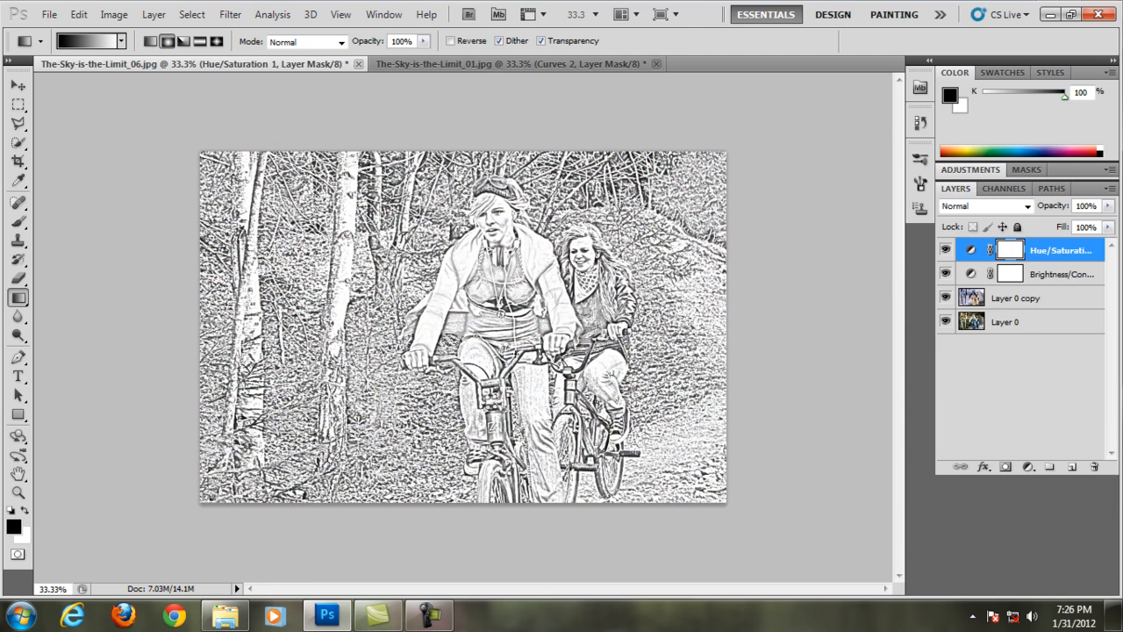
mouse_move(786, 407)
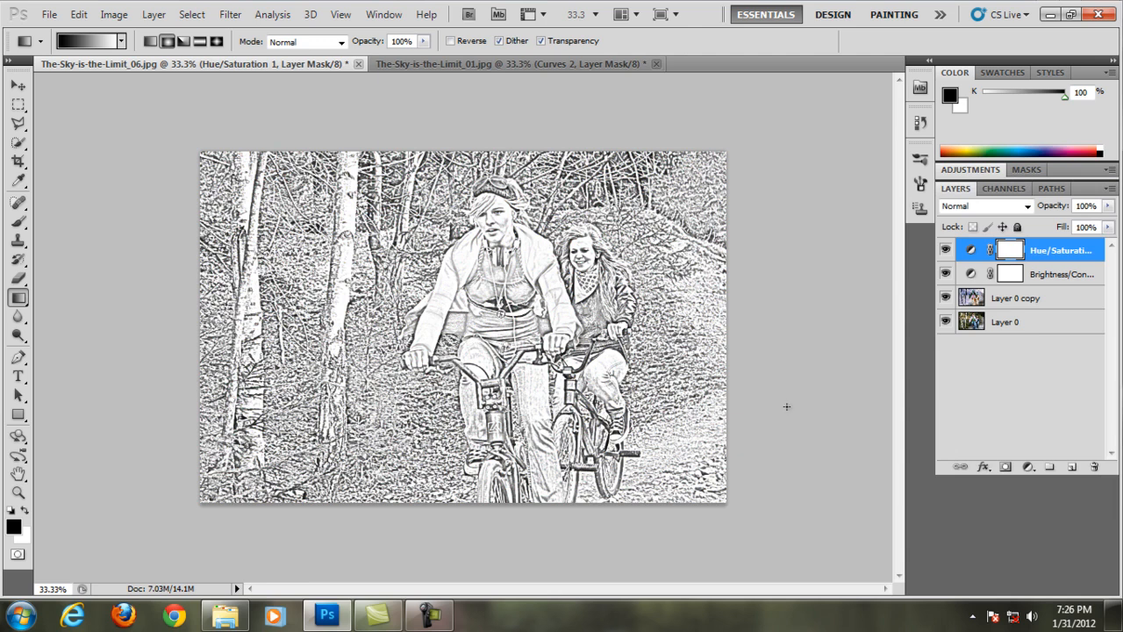
mouse_move(1102, 318)
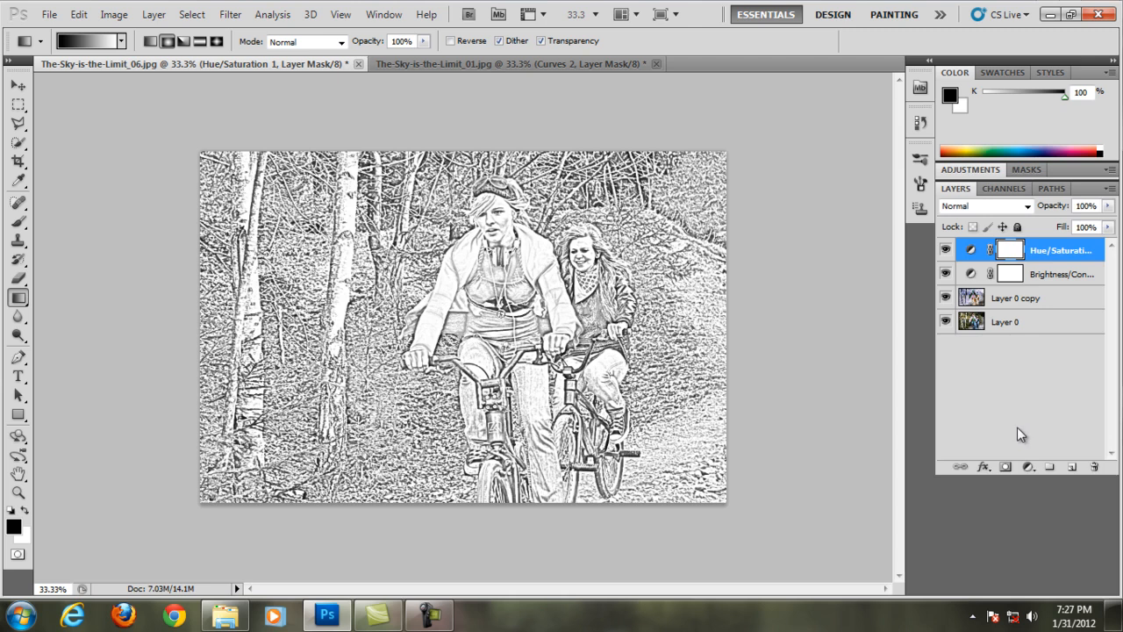
Step: Add a Curves adjustment layer and bend the curve down to darken the shadows
click(1028, 467)
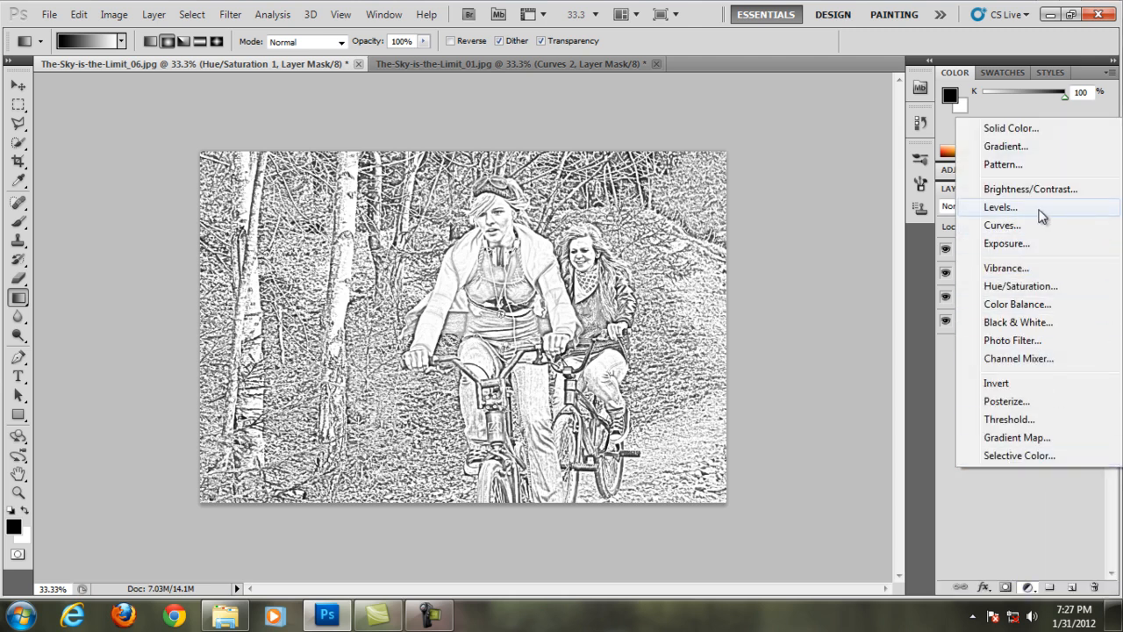
click(1000, 225)
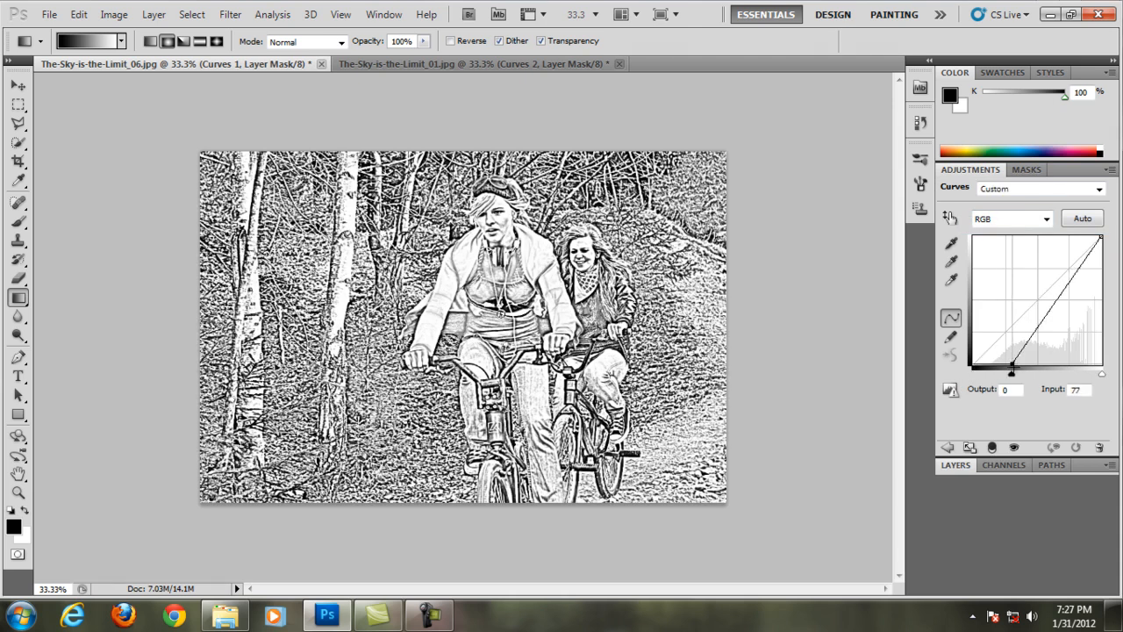
drag(1014, 369, 1079, 312)
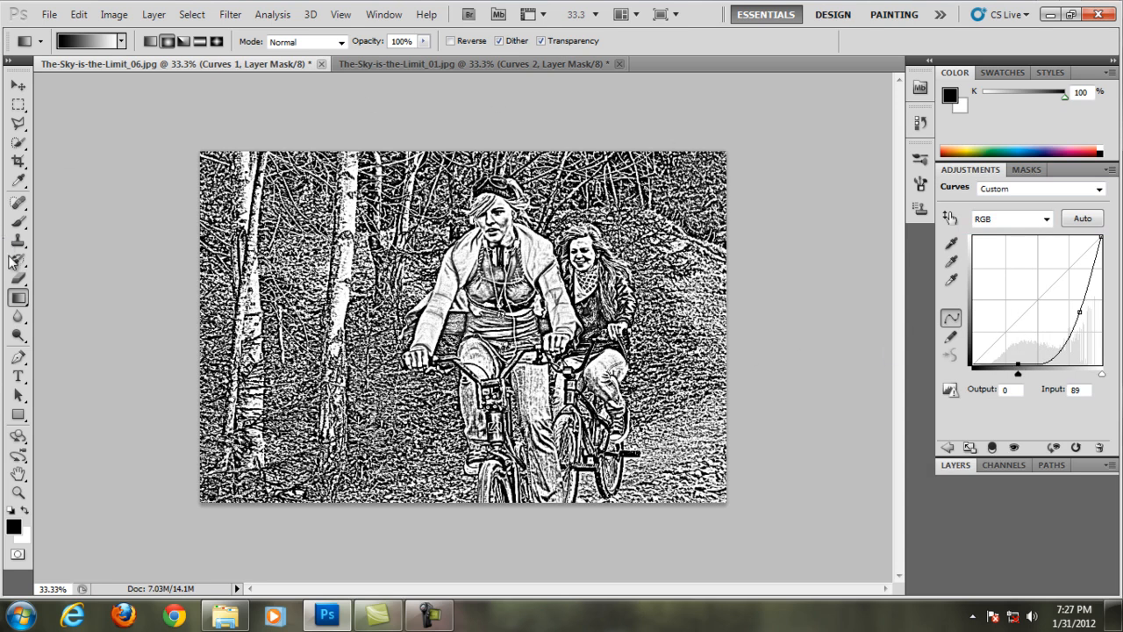
mouse_move(51, 245)
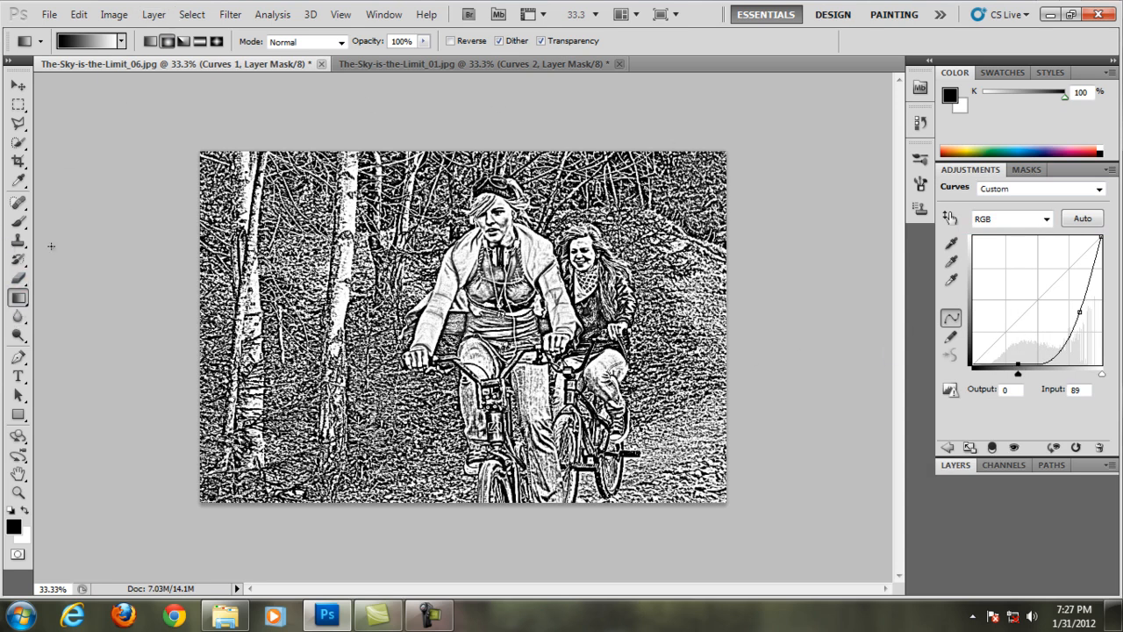
Step: Draw a radial gradient on the Curves mask from the riders outward, forming a vignette
click(167, 42)
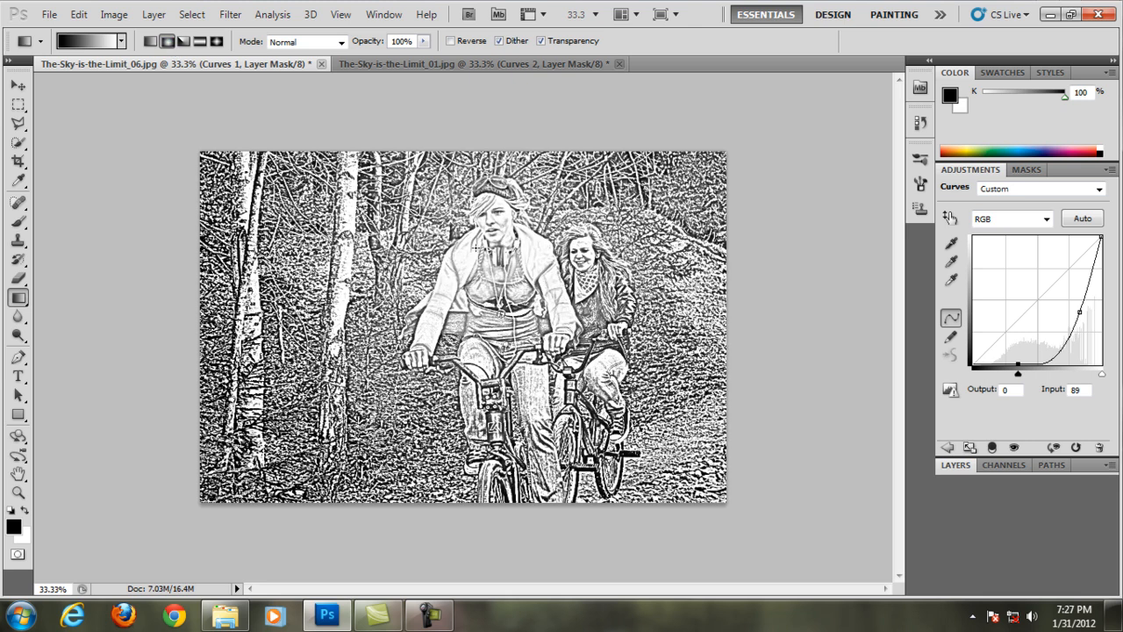
drag(389, 423, 499, 220)
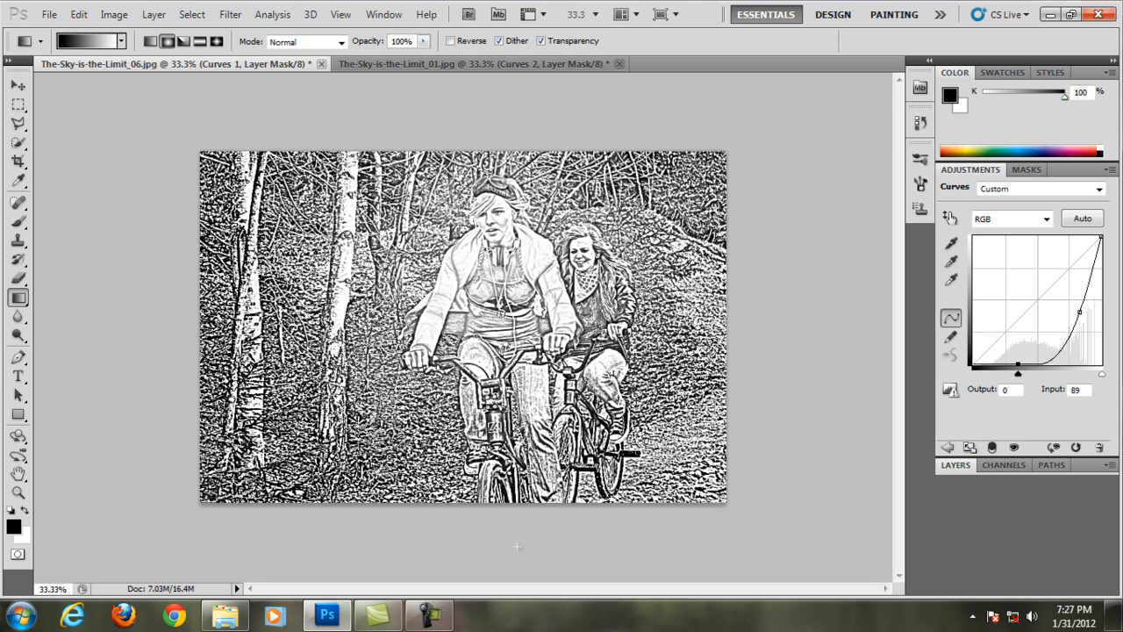
mouse_move(280, 523)
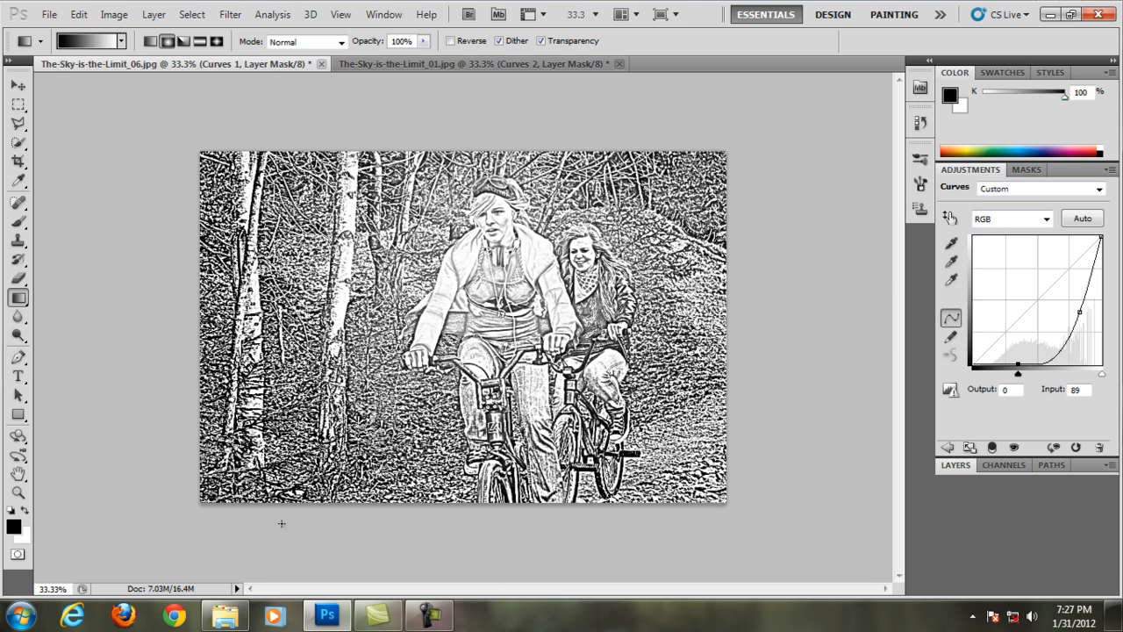
mouse_move(122, 340)
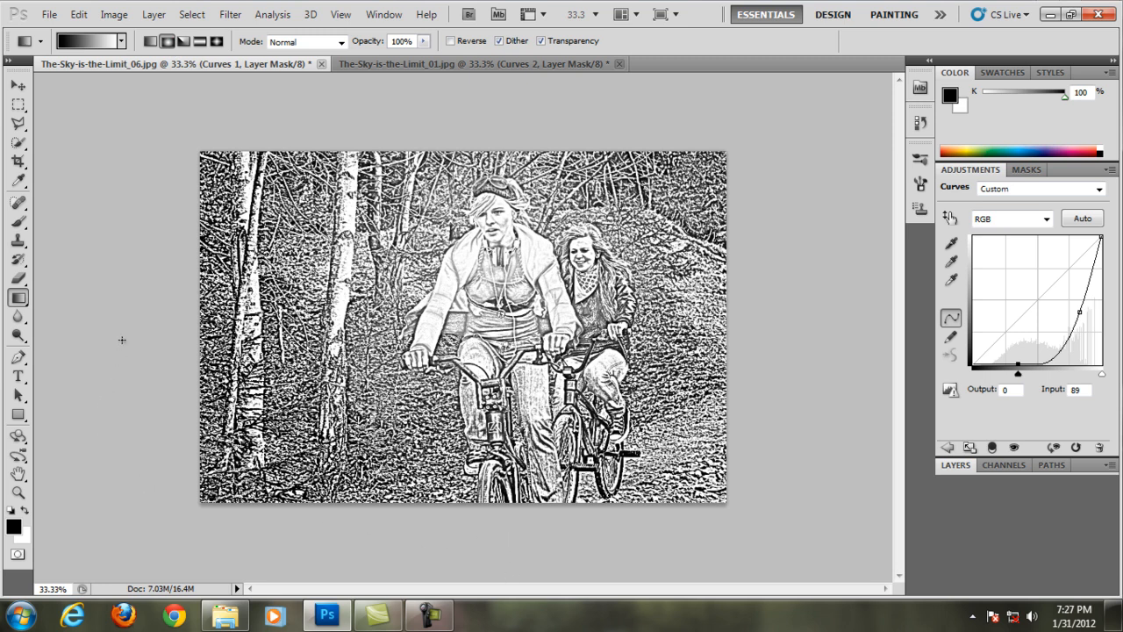
mouse_move(662, 140)
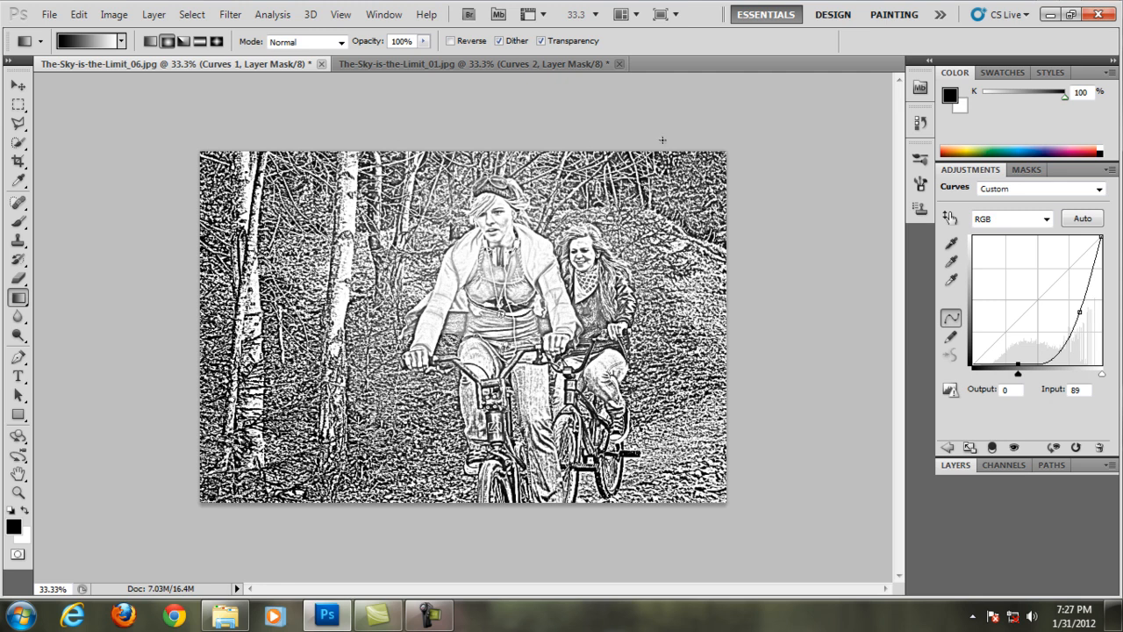
mouse_move(204, 131)
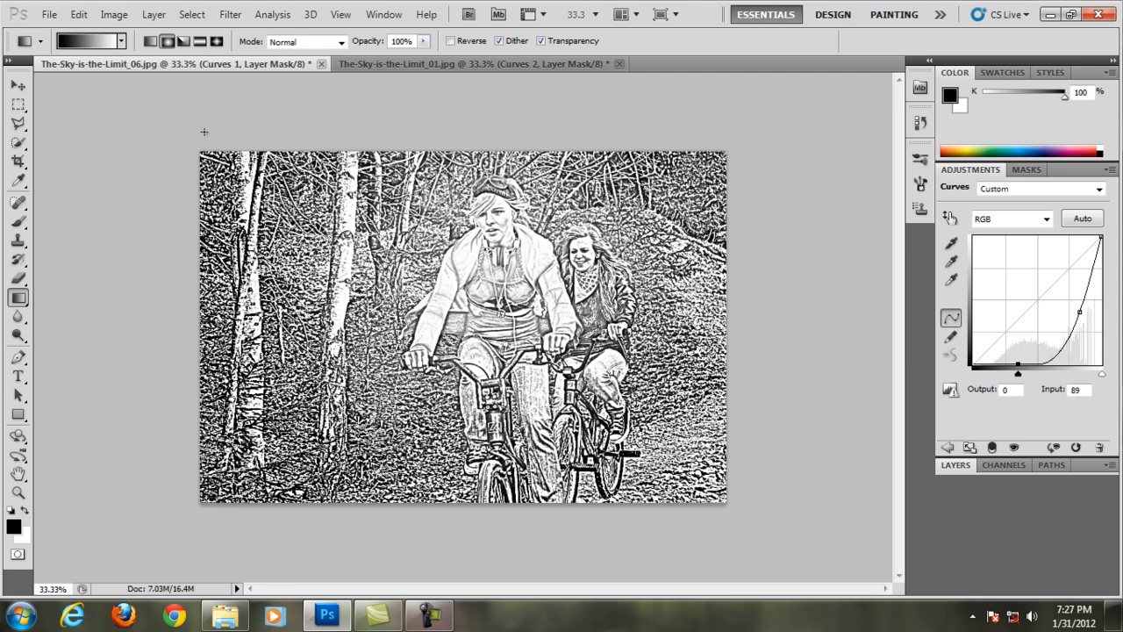
mouse_move(762, 100)
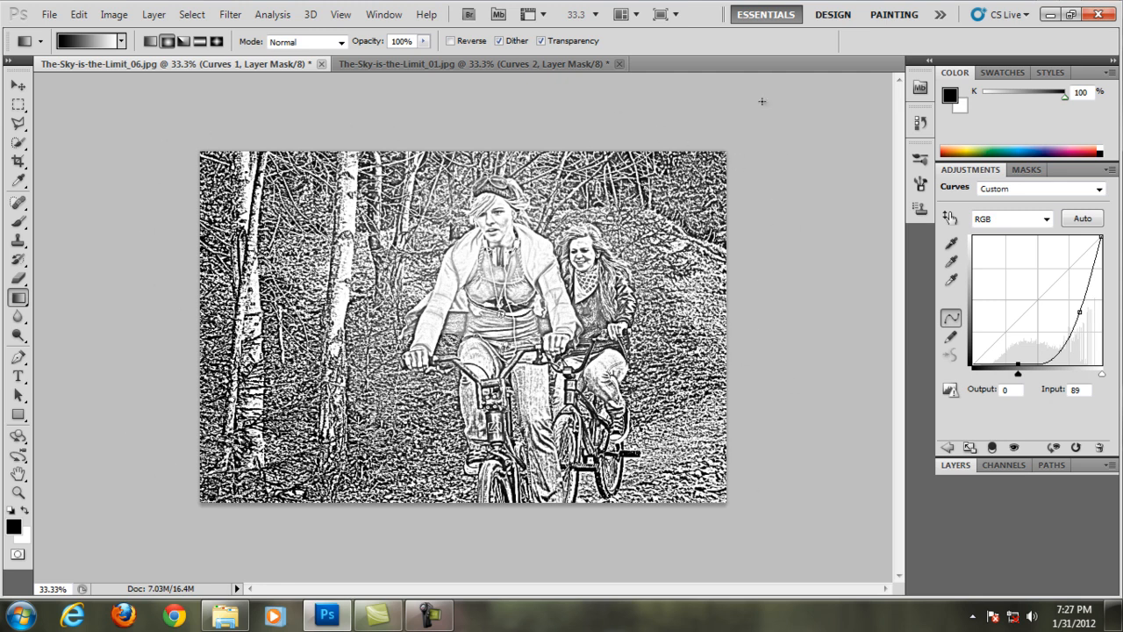